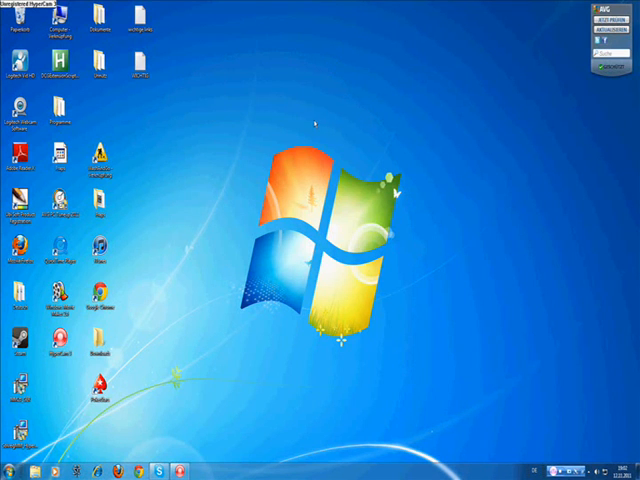
pyautogui.moveTo(290, 190)
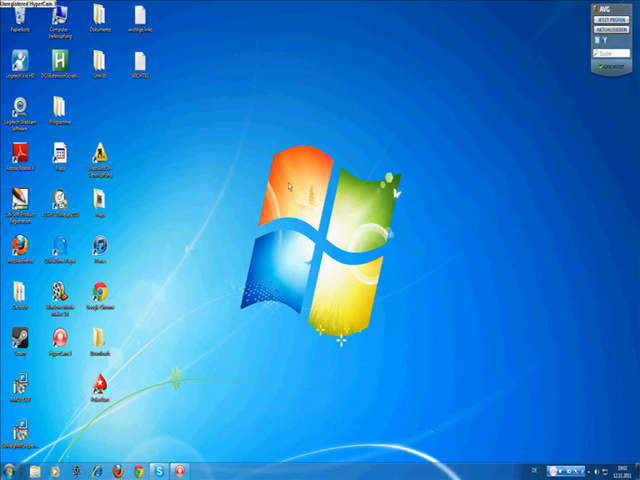
# Step: Download the Premium DotA Network Client 1.0.84 zip from the site's Downloads page and open it in WinRAR
pyautogui.rightClick(290, 190)
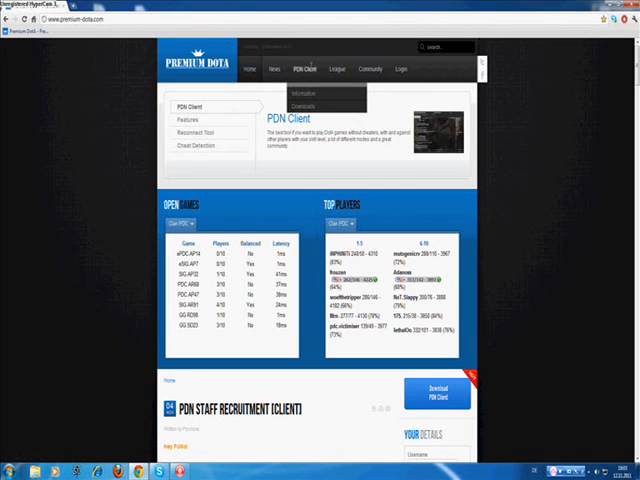
pyautogui.scroll(-3)
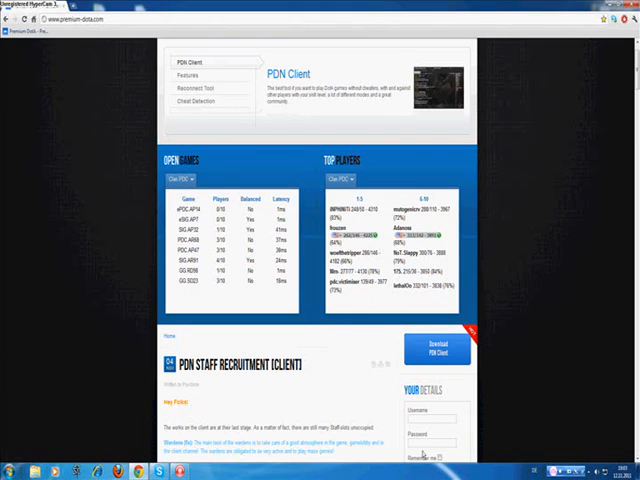
pyautogui.click(306, 68)
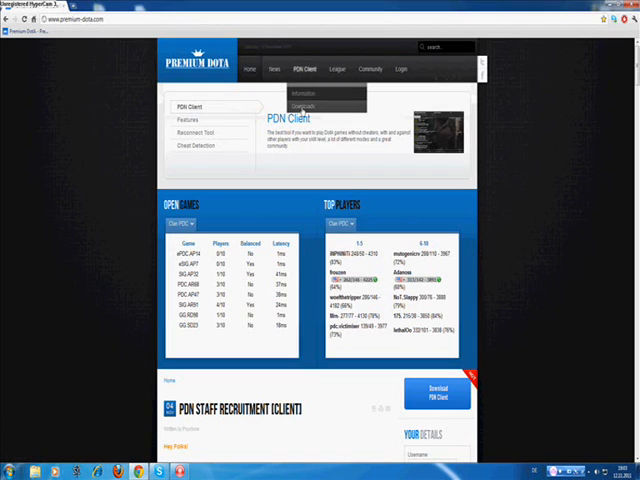
pyautogui.click(190, 120)
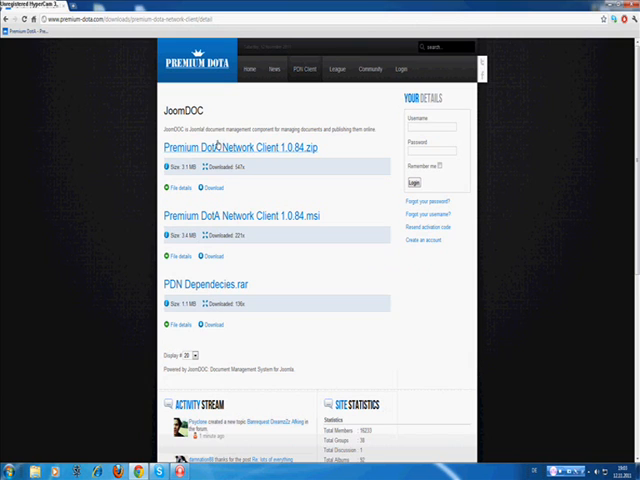
pyautogui.moveTo(212, 188)
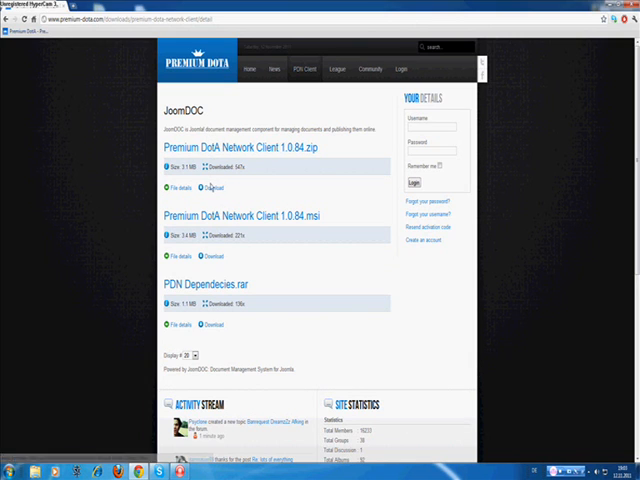
pyautogui.click(214, 188)
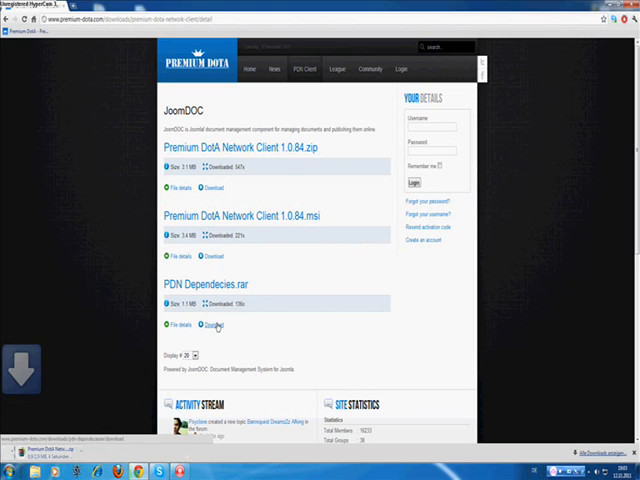
pyautogui.click(212, 324)
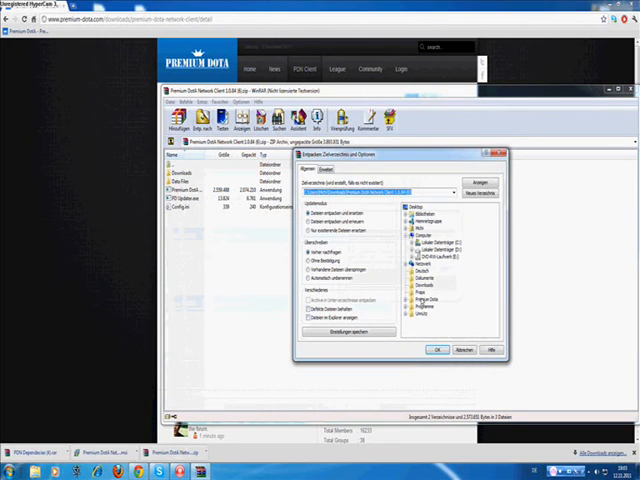
# Step: Extract the client archive's files into the chosen destination folder
pyautogui.click(436, 348)
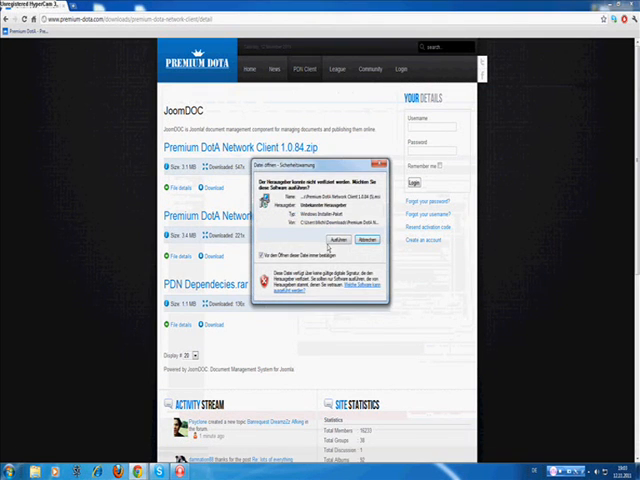
# Step: Replace existing files and install the PDN Client with its default features
pyautogui.click(348, 238)
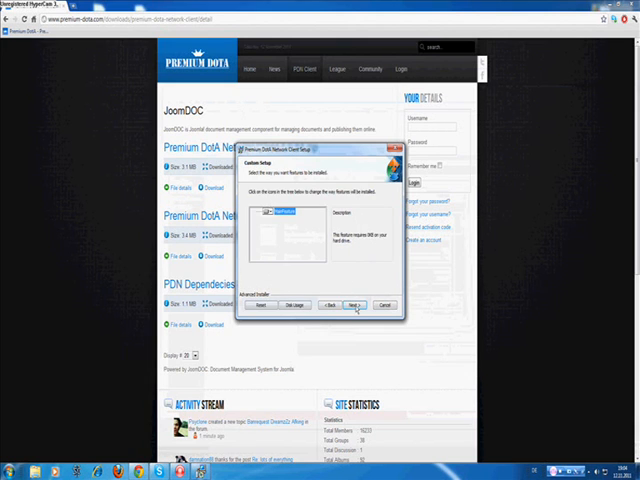
pyautogui.click(352, 304)
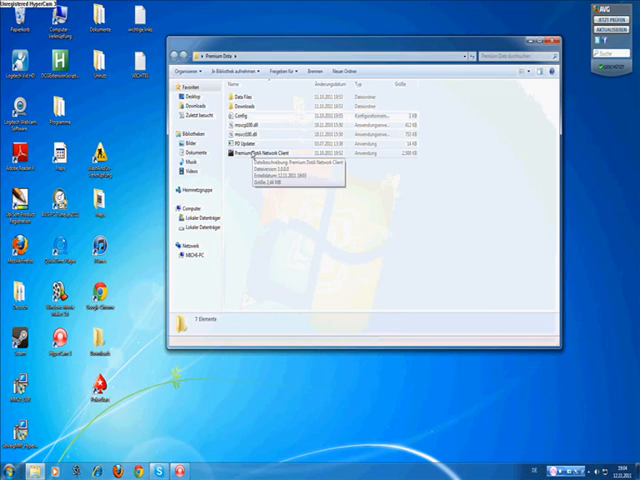
# Step: Launch the installed client executable and acknowledge the completed update download
pyautogui.click(250, 152)
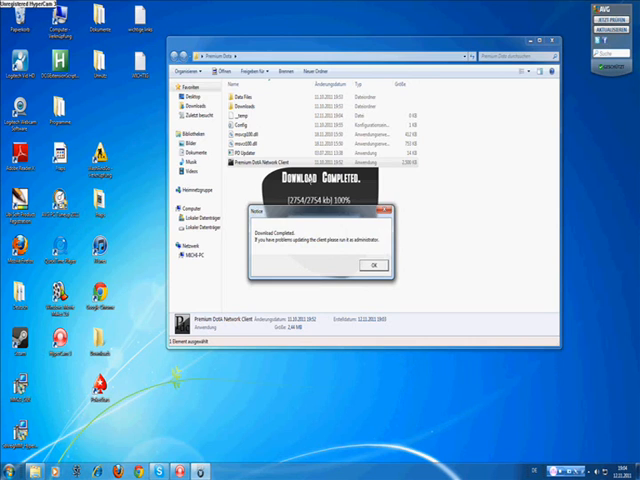
pyautogui.click(372, 264)
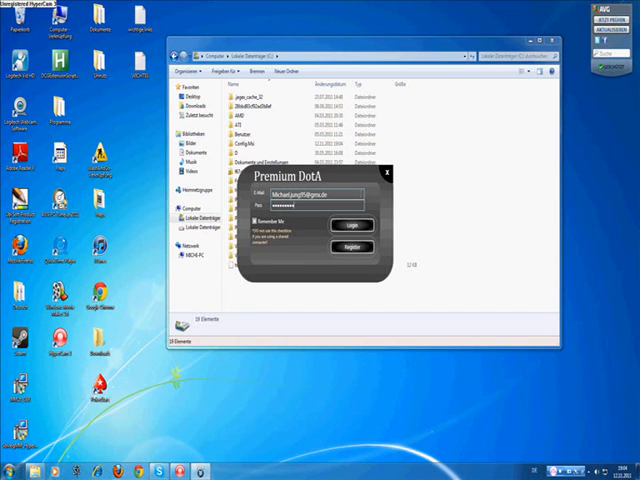
# Step: Log in, close the Download Manager and acknowledge the background pdn.exe notice
pyautogui.click(350, 216)
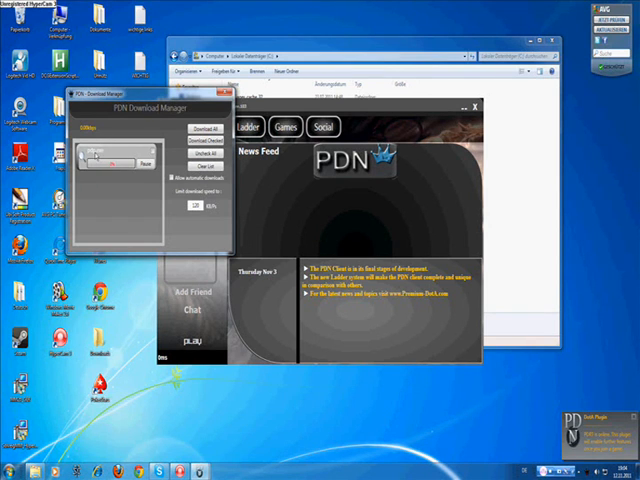
pyautogui.click(208, 132)
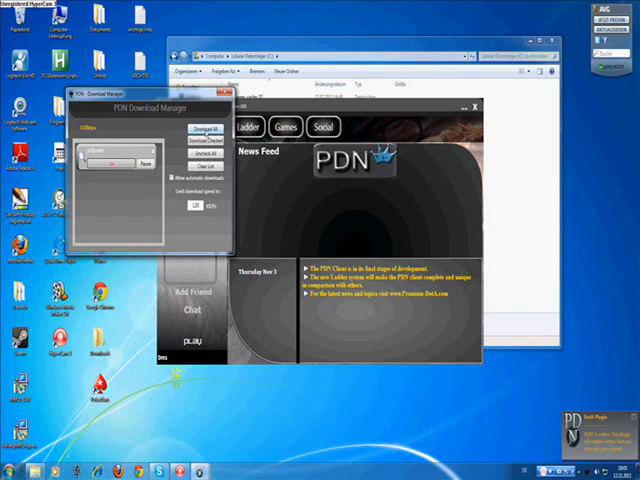
pyautogui.click(202, 132)
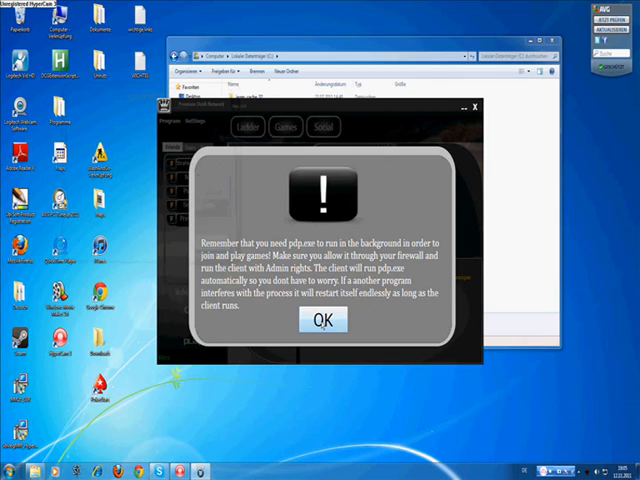
pyautogui.click(324, 320)
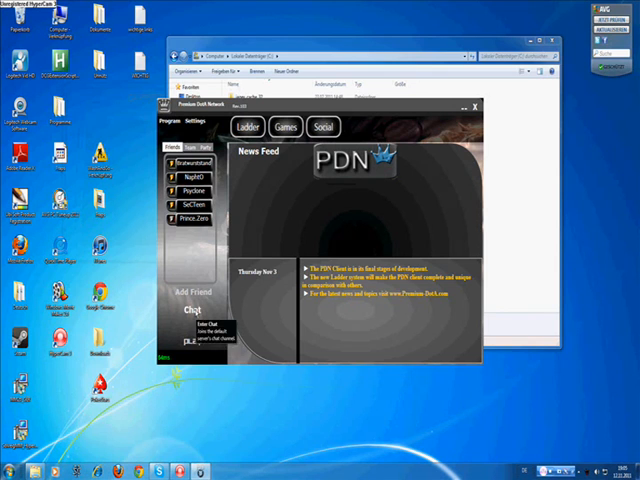
# Step: Set the Warcraft III folder path in Client Settings and save it
pyautogui.click(198, 308)
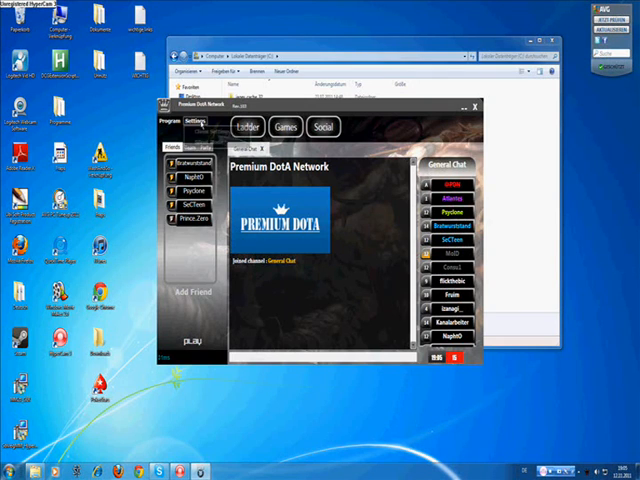
pyautogui.click(196, 120)
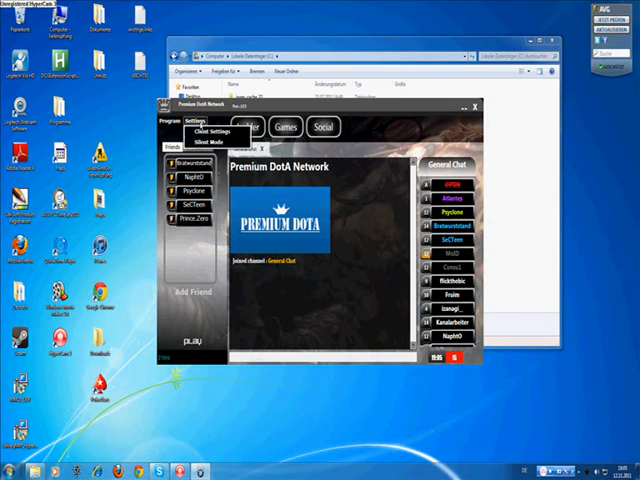
pyautogui.click(206, 132)
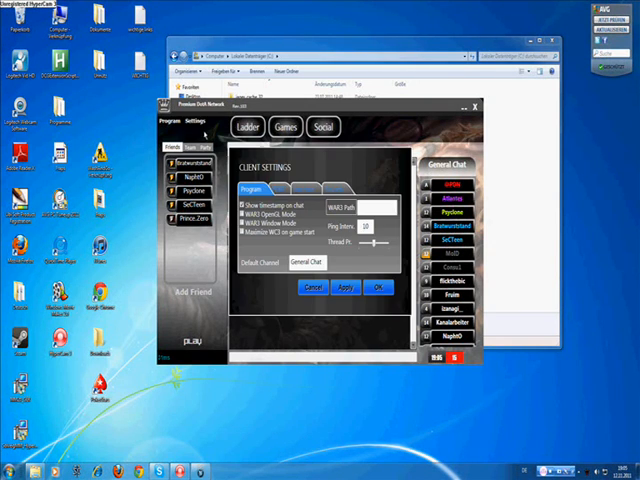
pyautogui.click(344, 208)
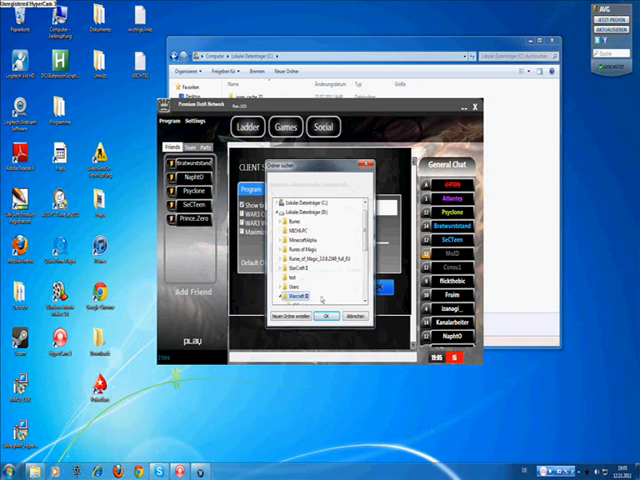
pyautogui.click(316, 316)
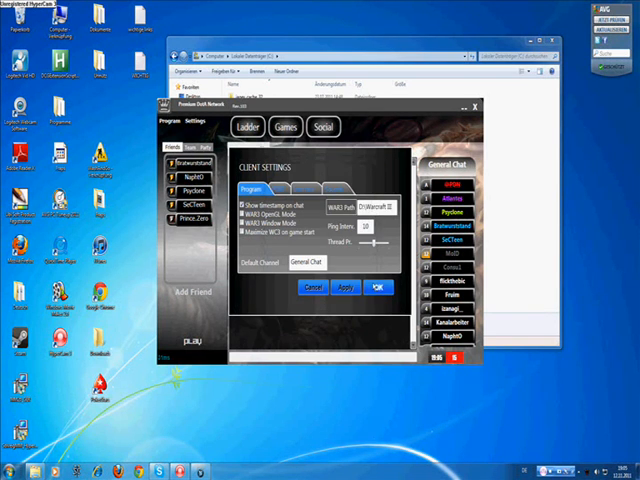
pyautogui.click(372, 288)
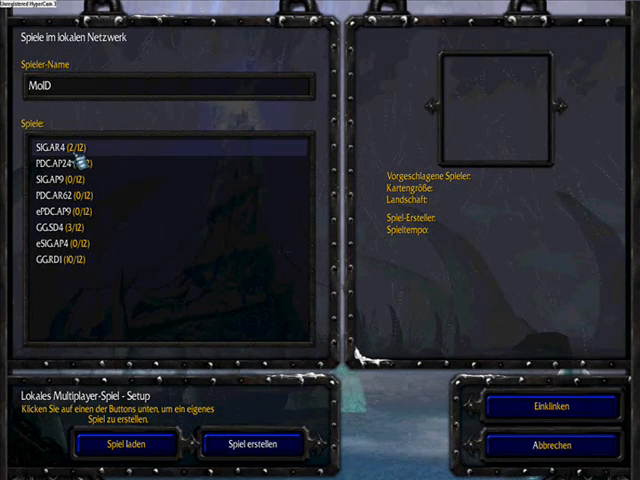
# Step: Select the DotA game DPOCAPS in the LAN games list to show its map details
pyautogui.click(60, 212)
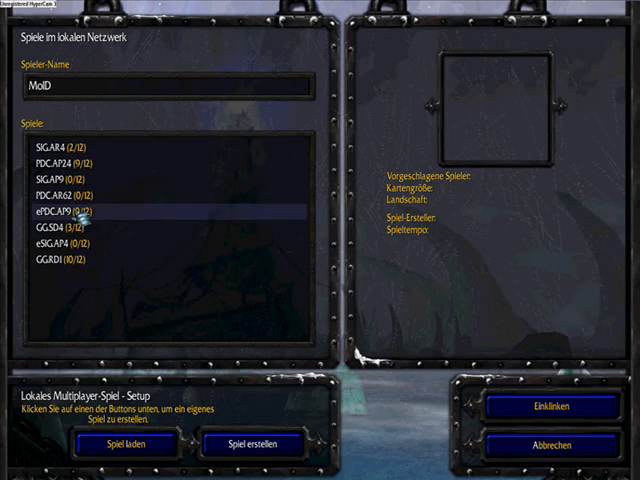
pyautogui.click(118, 212)
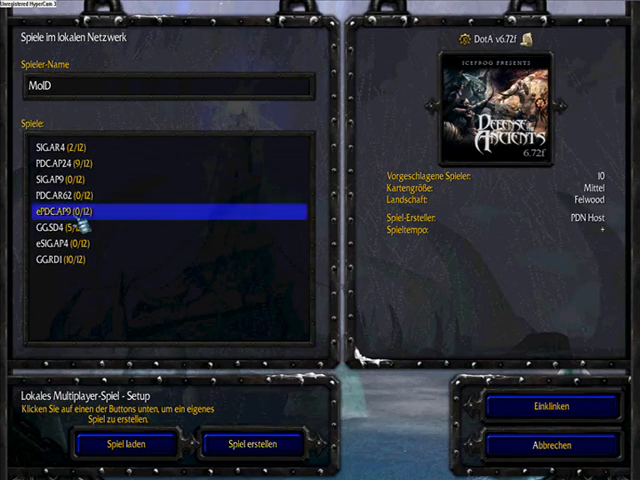